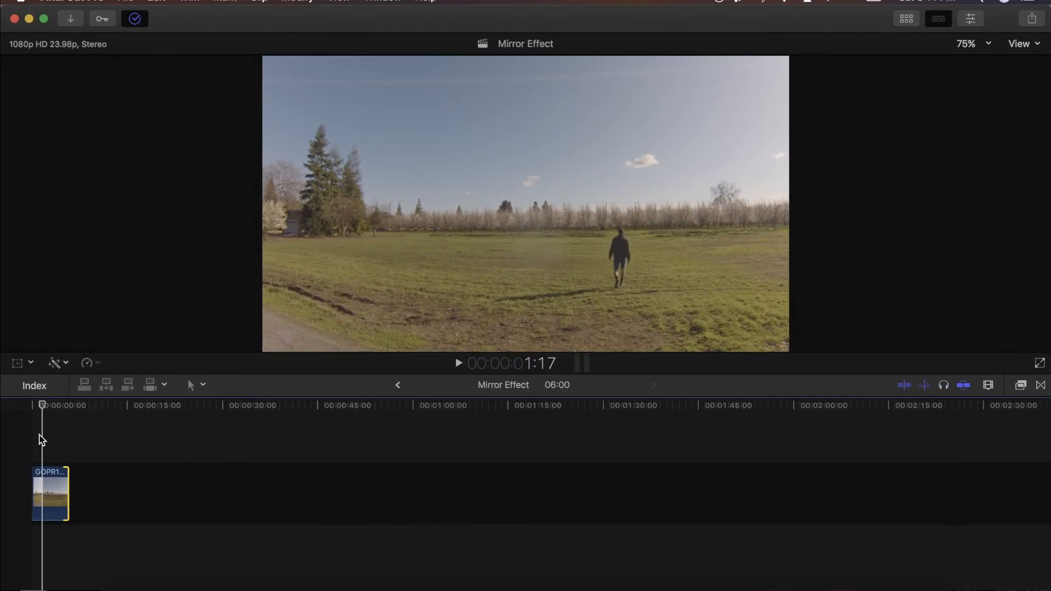
Step: Preview the drone clip and search the Effects browser for 'mirror'
key("space")
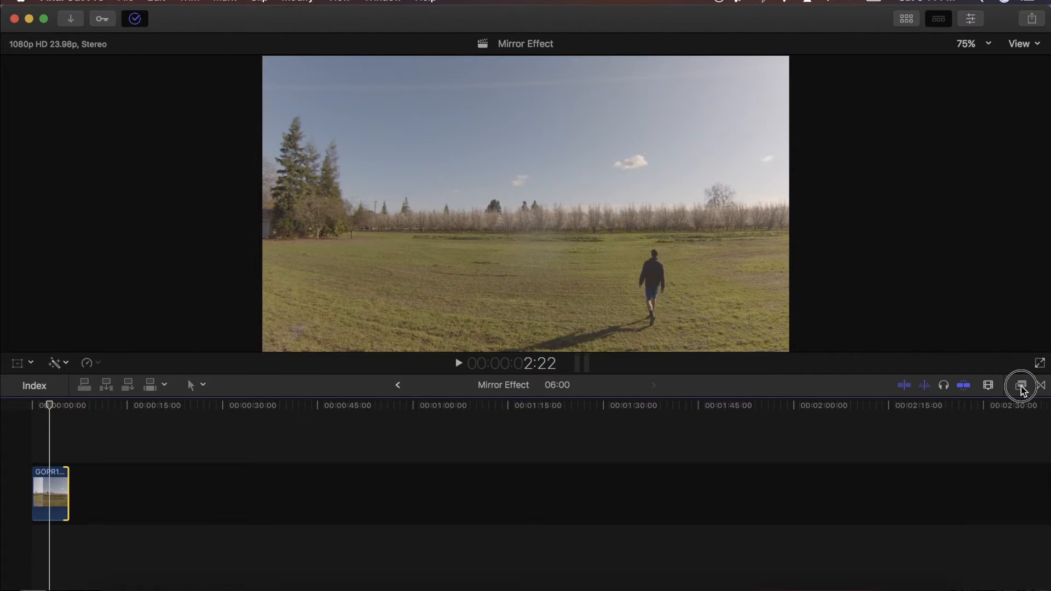
left_click(1021, 385)
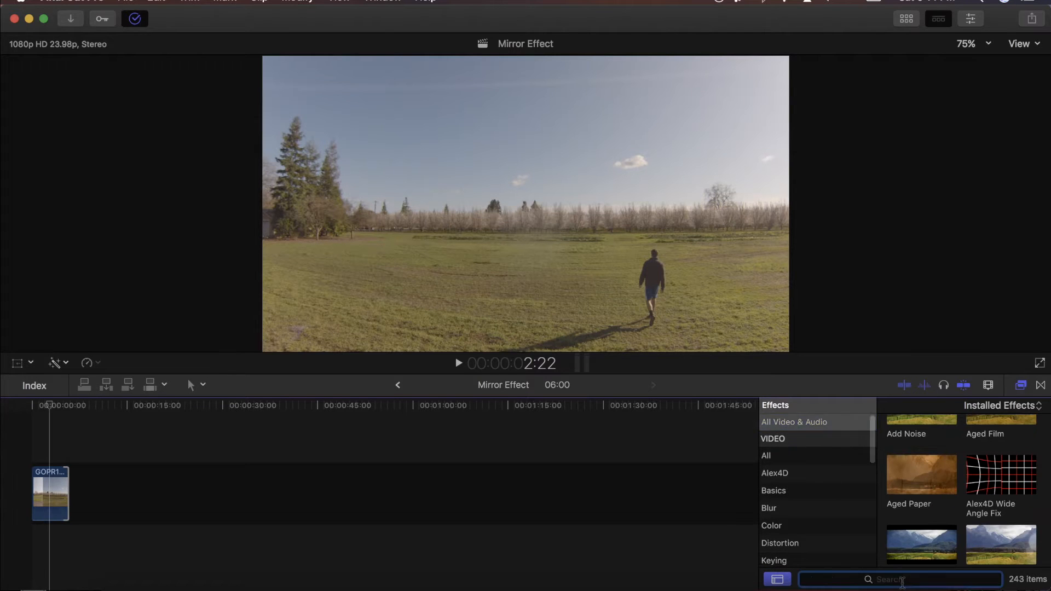
type("mirror")
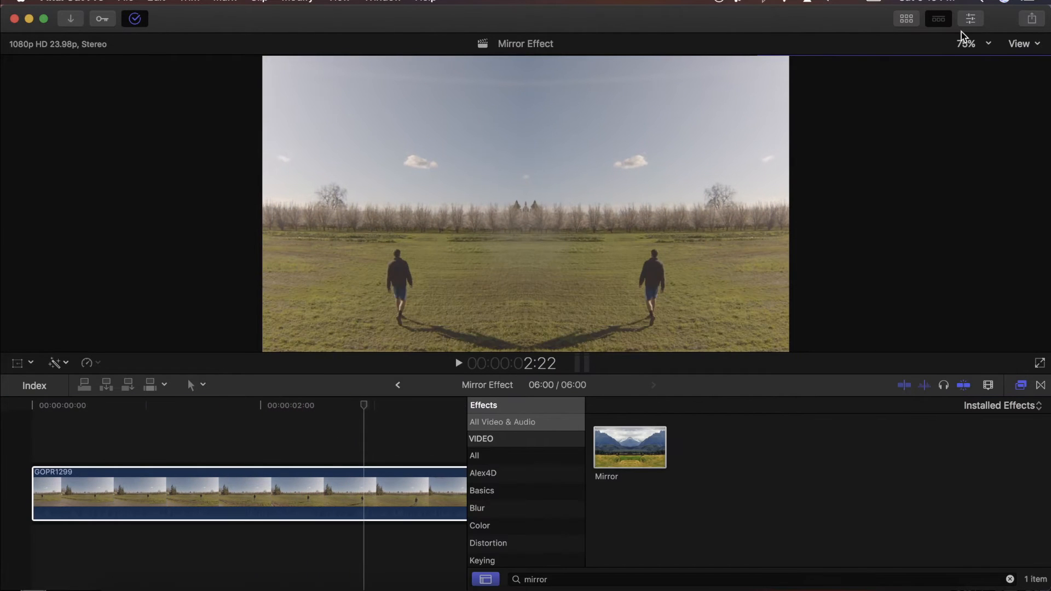
mouse_move(973, 63)
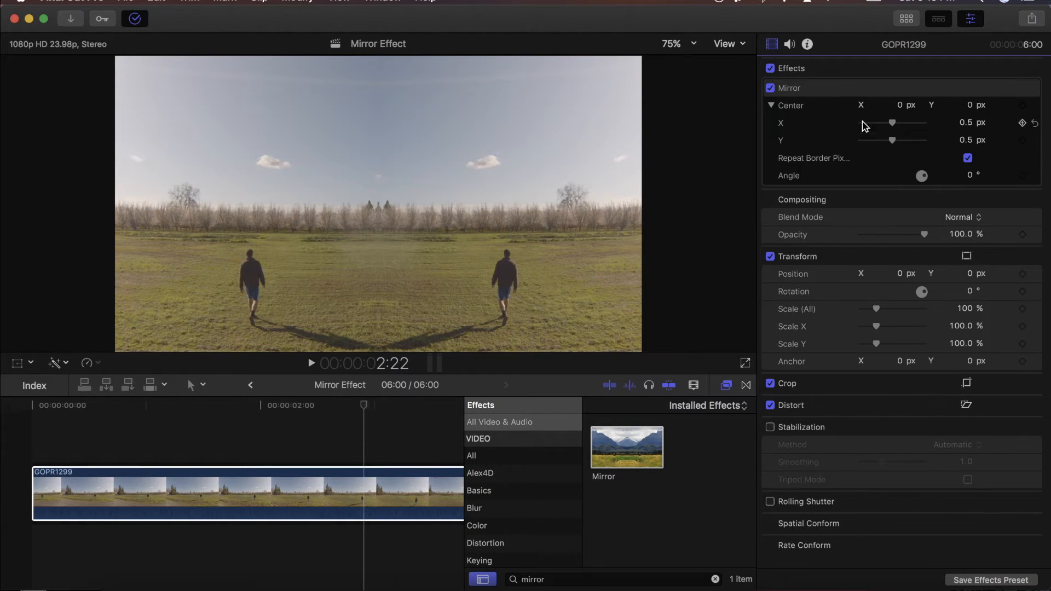
mouse_move(609, 235)
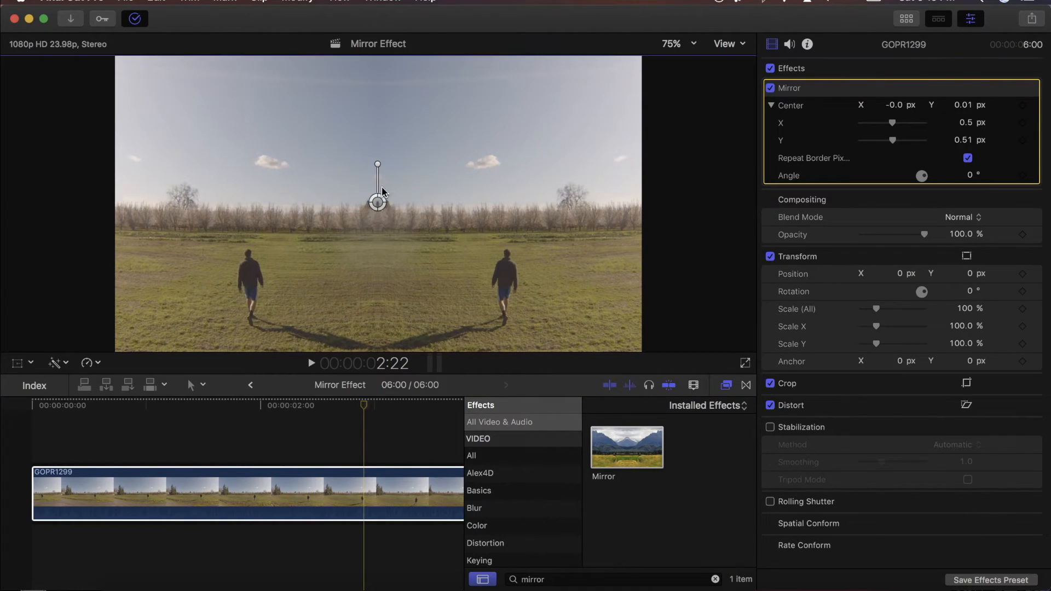
Step: Rotate the Mirror on-screen angle handle to about 270° for a horizontal reflection
left_click_drag(376, 165, 403, 174)
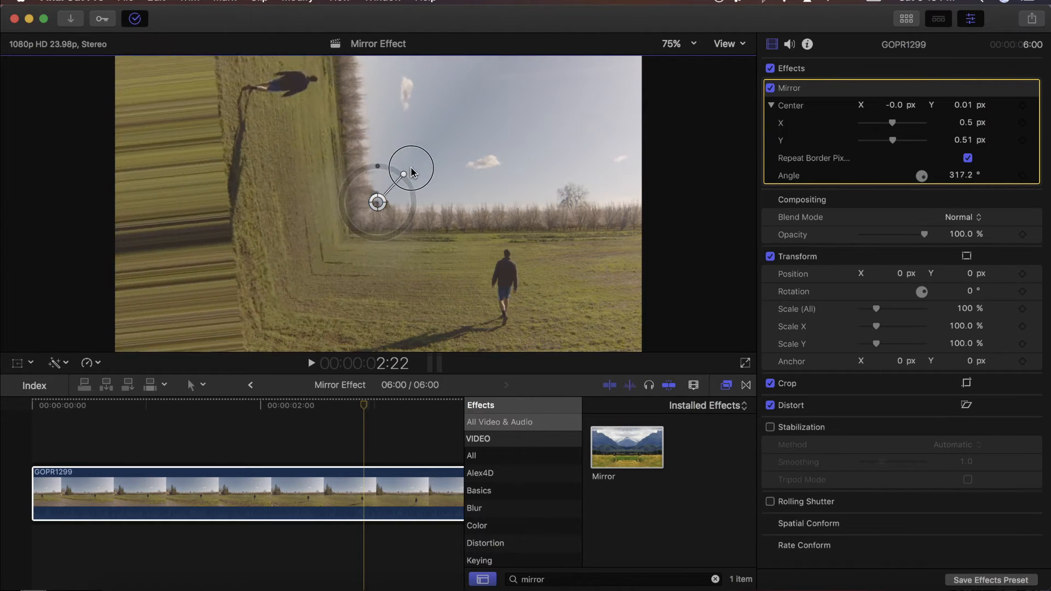
left_click_drag(402, 174, 414, 213)
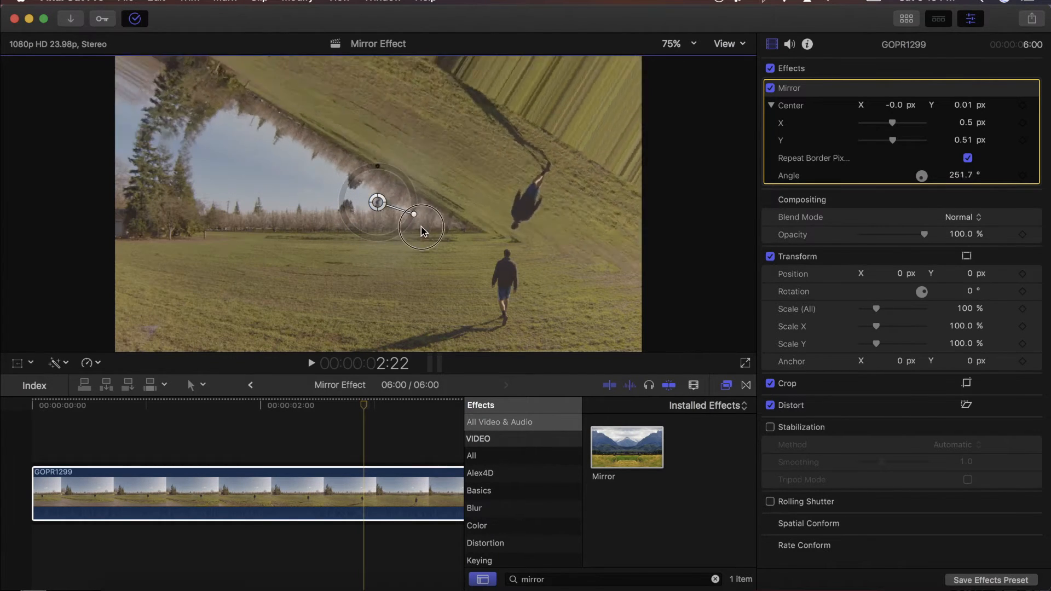
left_click_drag(413, 214, 414, 243)
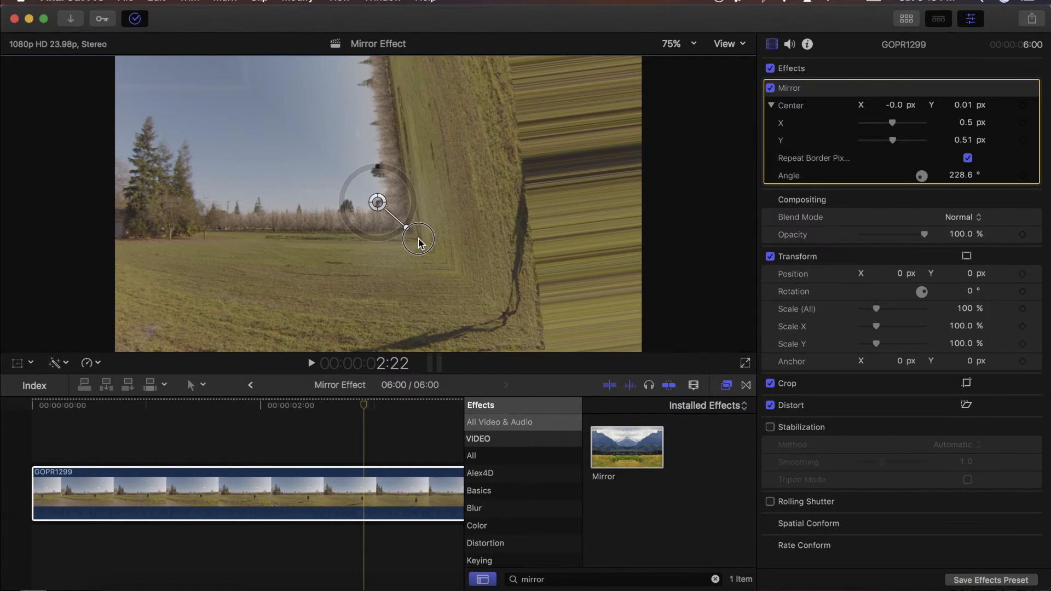
left_click_drag(418, 242, 429, 223)
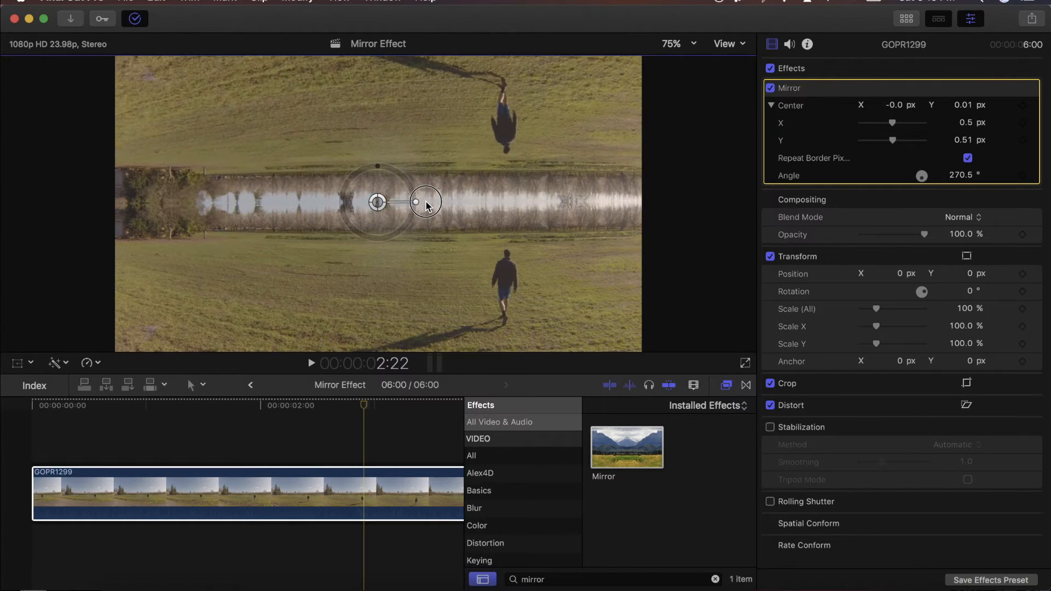
left_click_drag(425, 202, 416, 201)
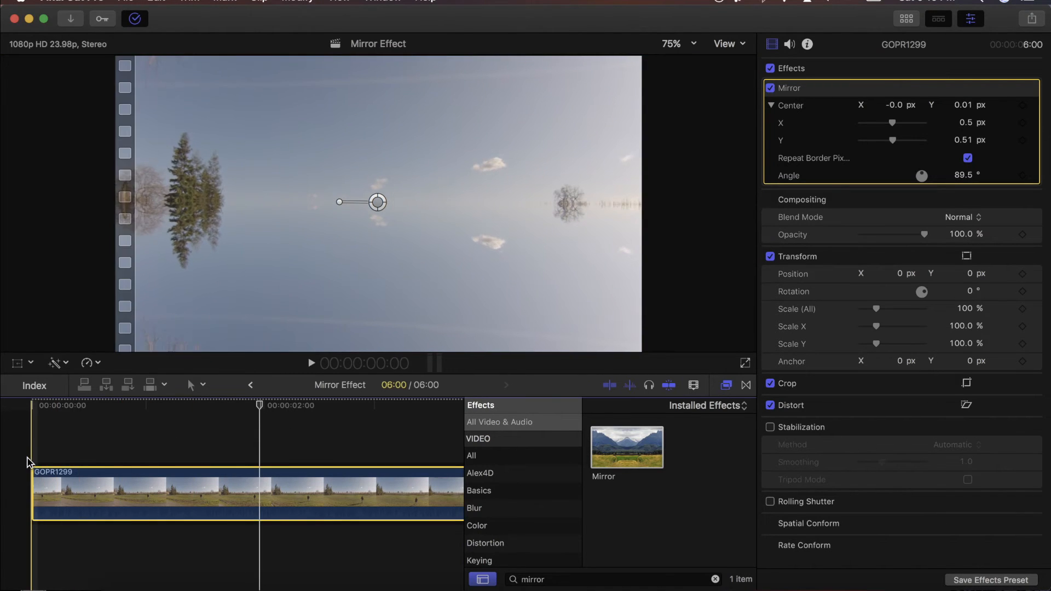
Step: Adjust the Mirror Center so the reflection line sits at the tree line's base
left_click(310, 363)
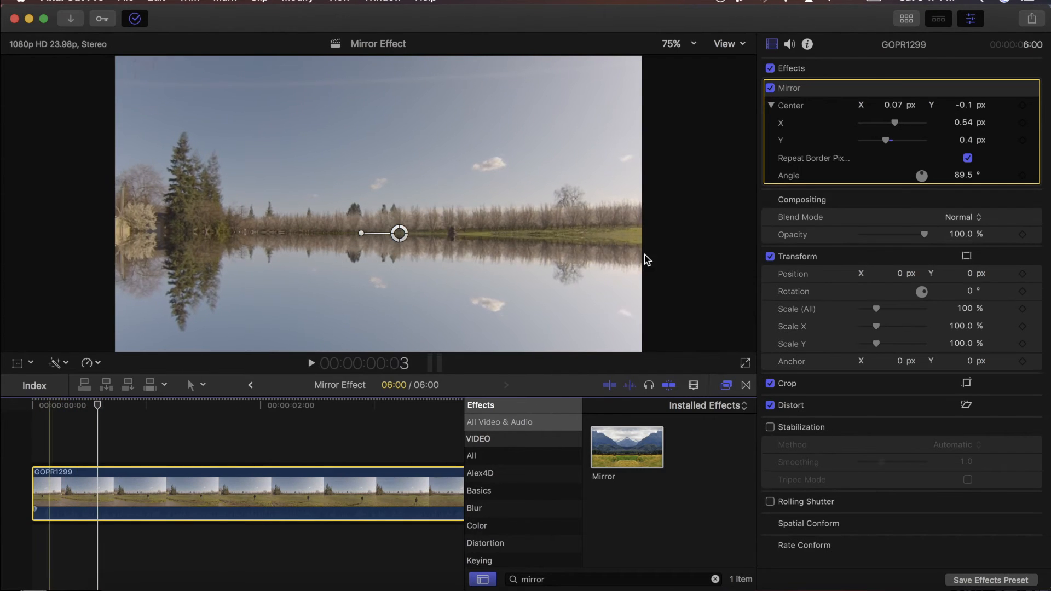
left_click_drag(884, 140, 889, 140)
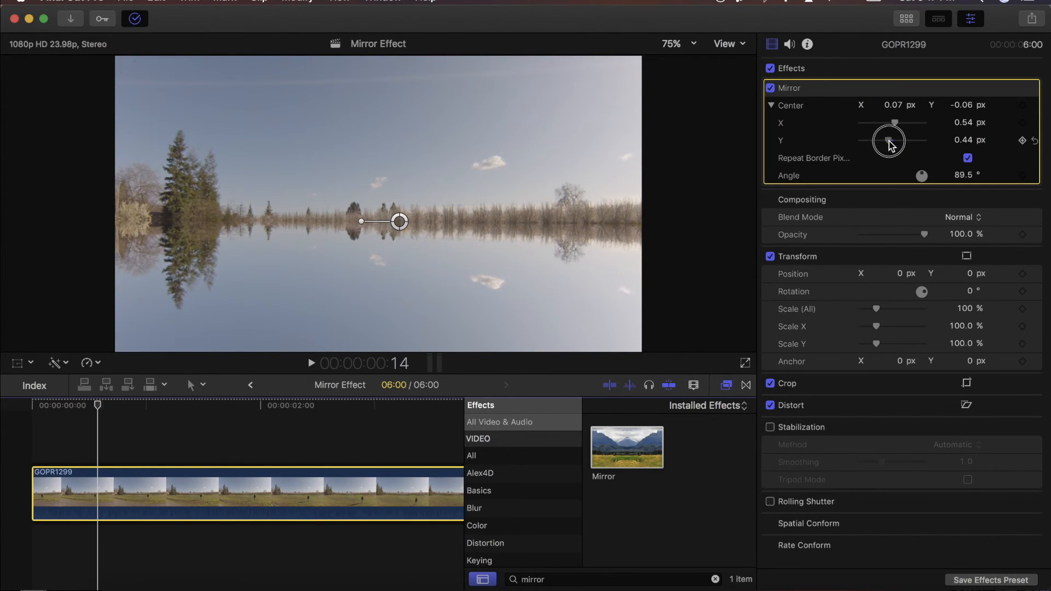